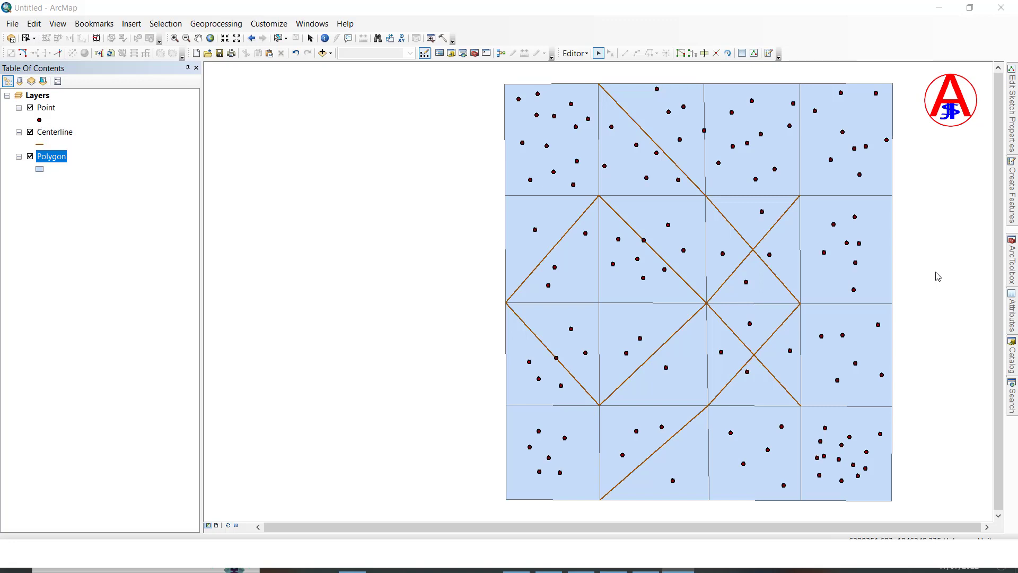
pyautogui.moveTo(904, 274)
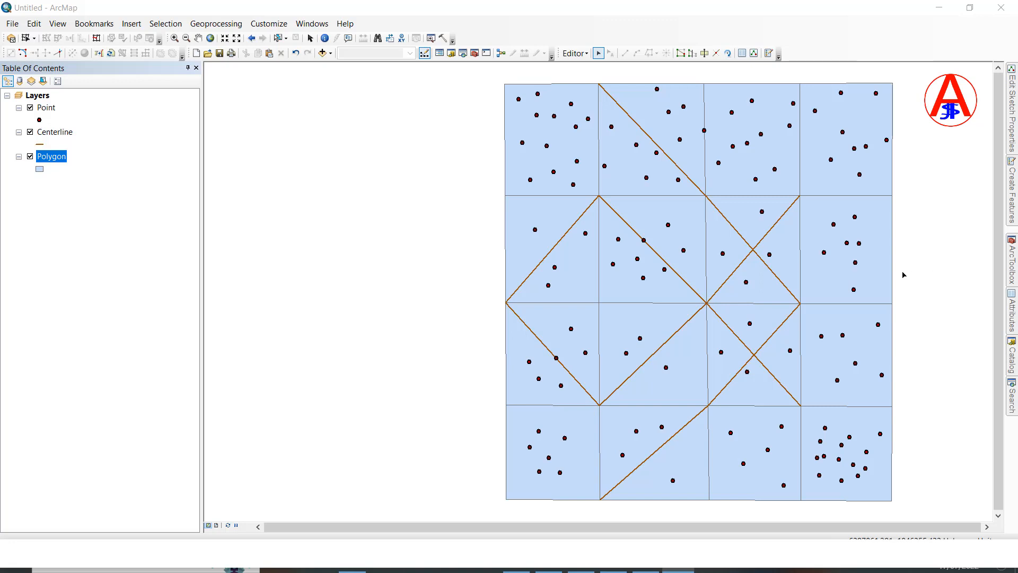
pyautogui.moveTo(318, 144)
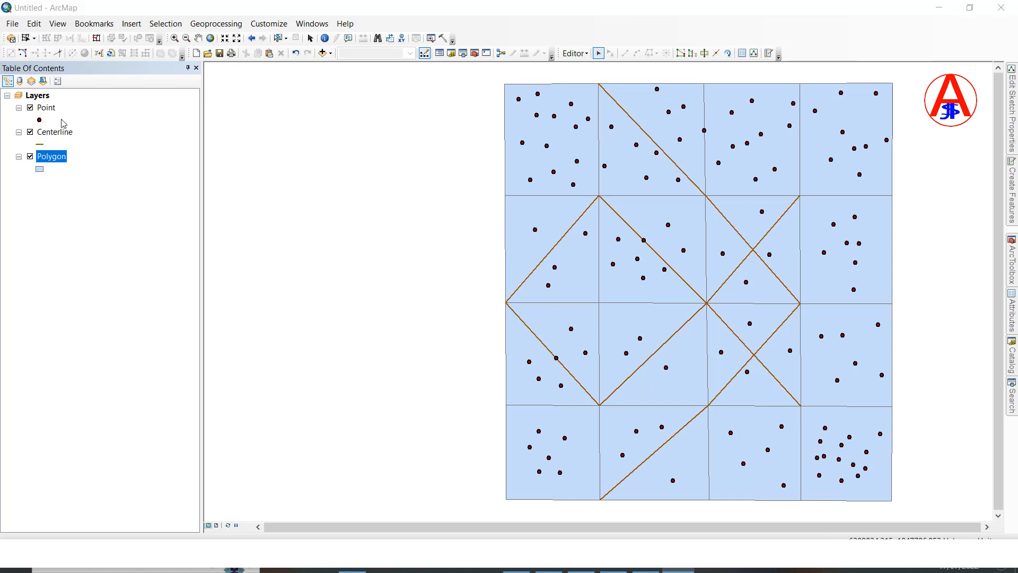
pyautogui.moveTo(294, 118)
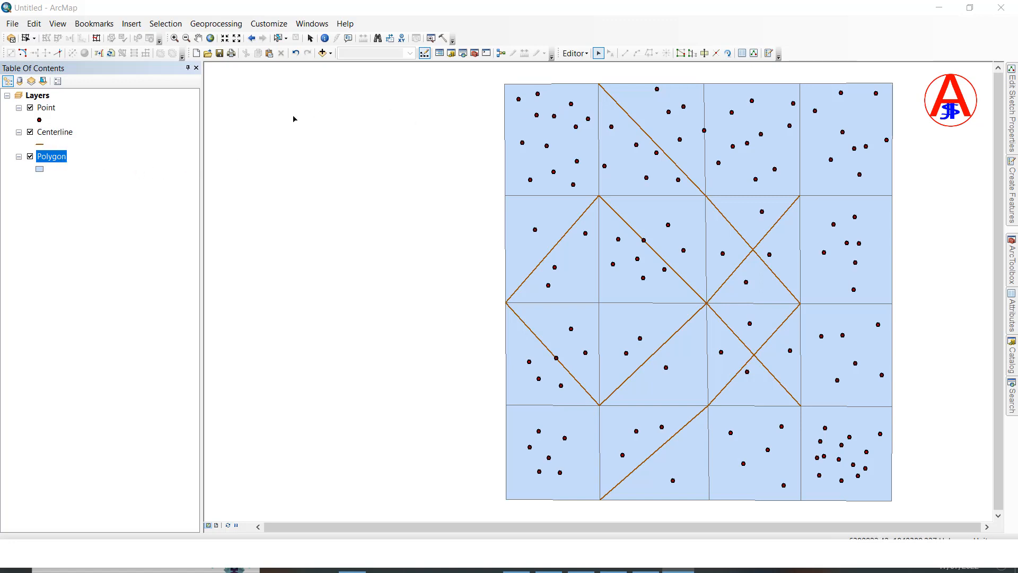
pyautogui.moveTo(483, 105)
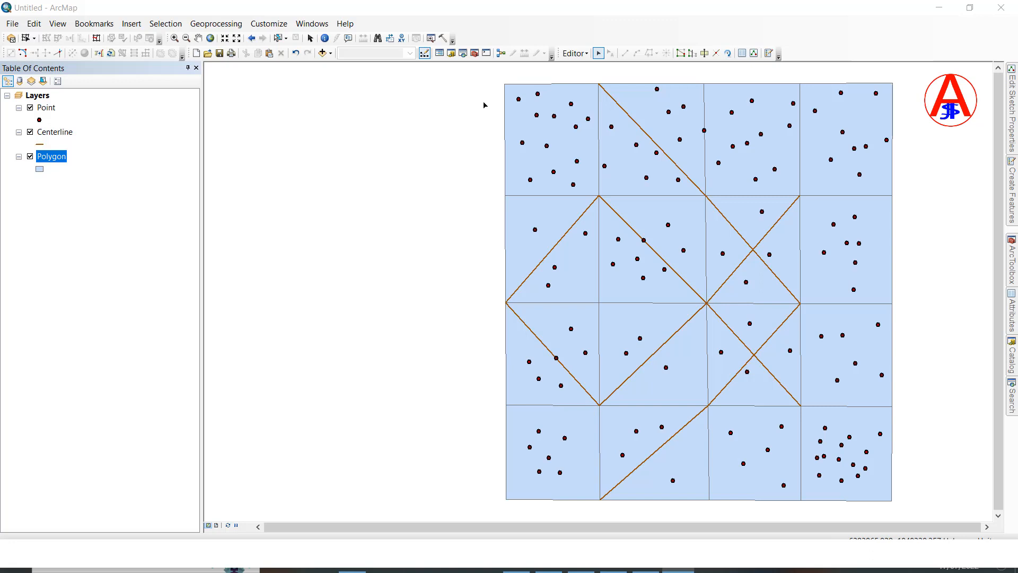
pyautogui.moveTo(500, 90)
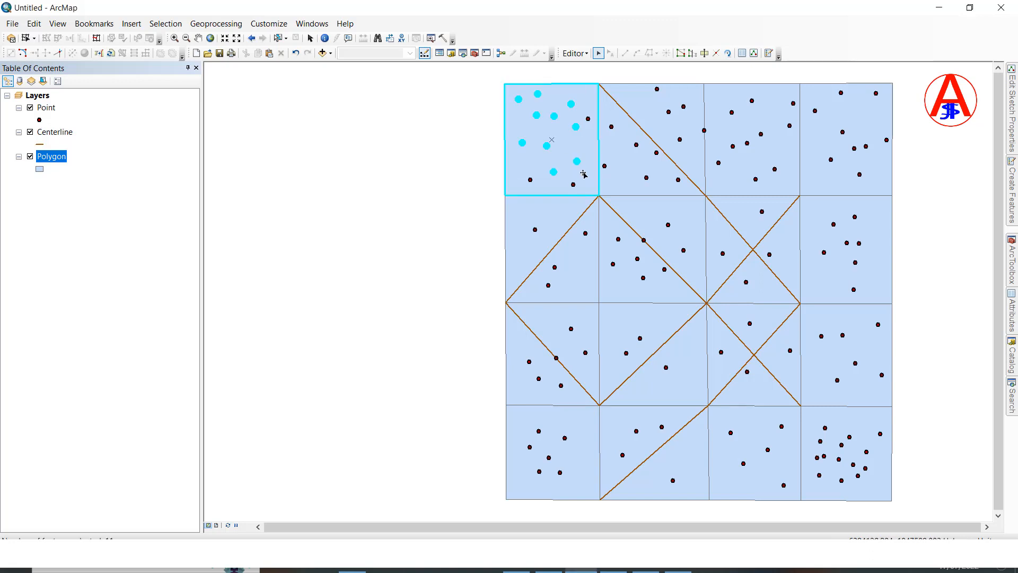
pyautogui.moveTo(416, 115)
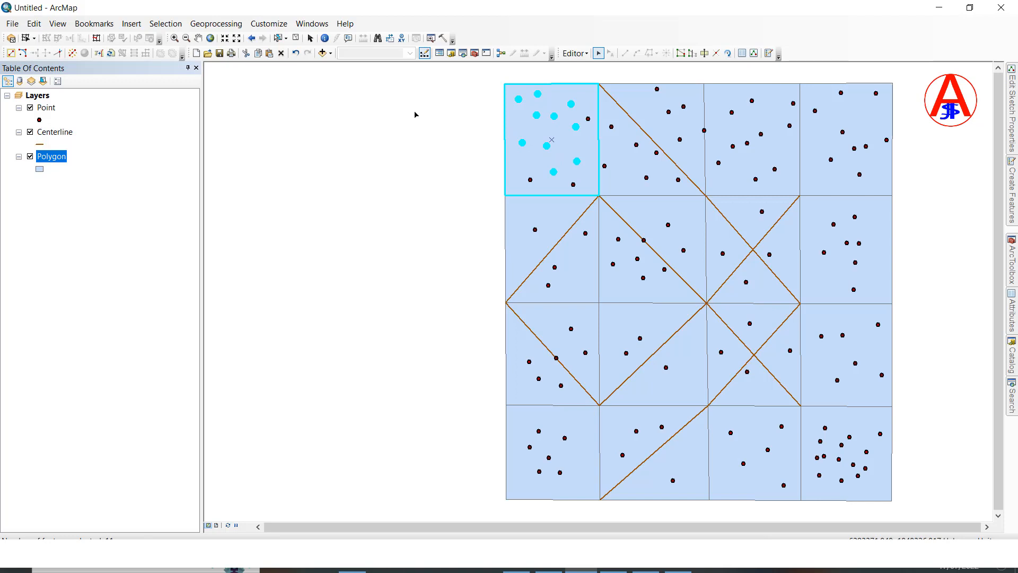
pyautogui.moveTo(556, 124)
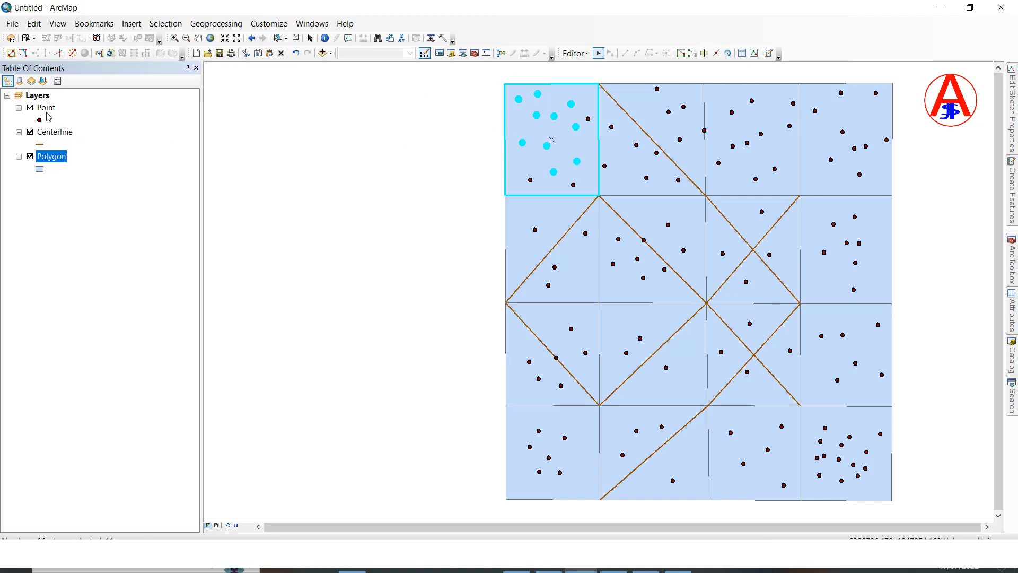
# Open the Point and Polygon attribute tables, showing 10 of 115 points and 1 of 16 polygons selected
pyautogui.rightClick(46, 108)
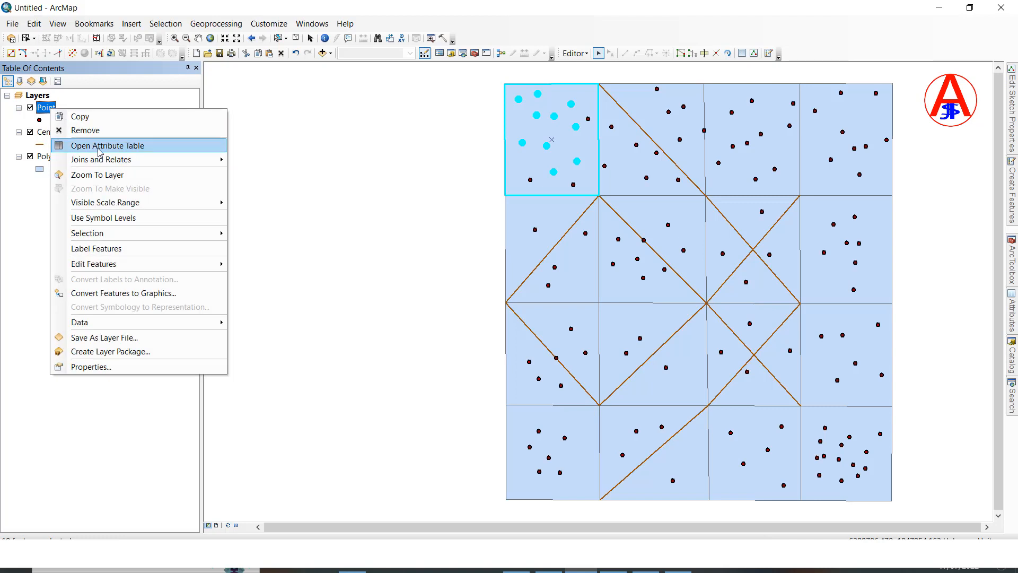
pyautogui.click(110, 145)
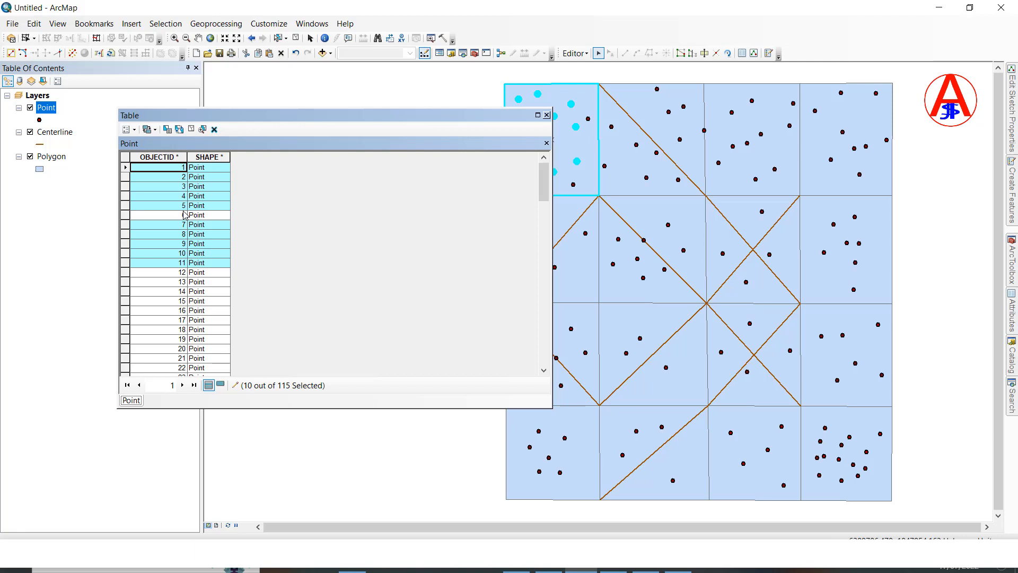
pyautogui.moveTo(257, 391)
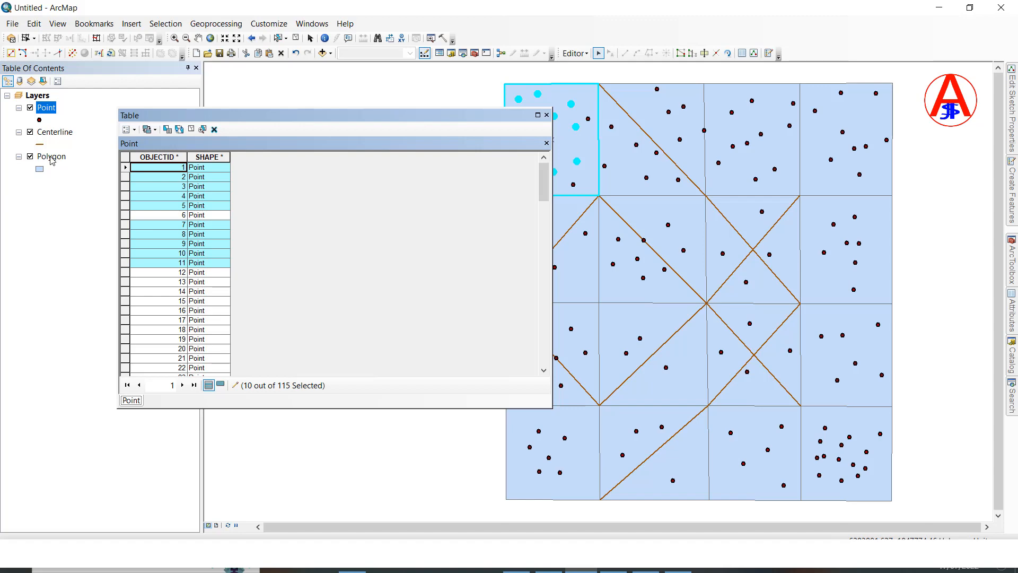
pyautogui.click(52, 156)
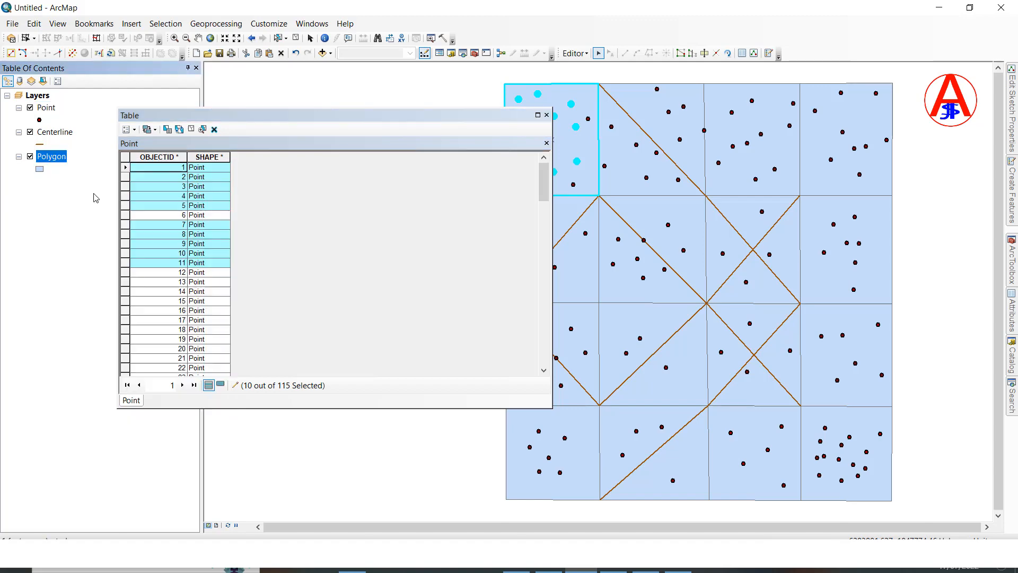
pyautogui.click(159, 400)
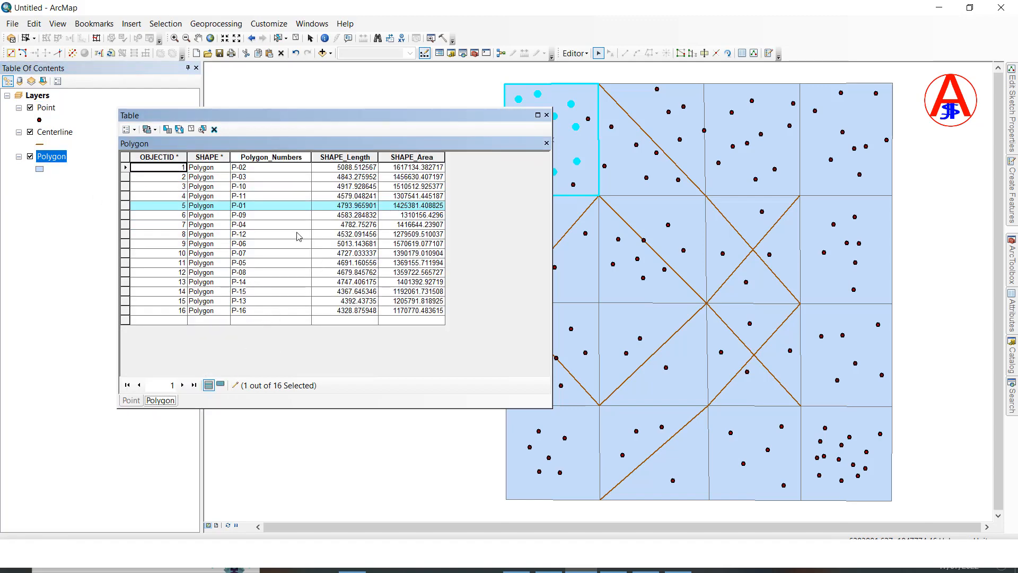
pyautogui.moveTo(234, 129)
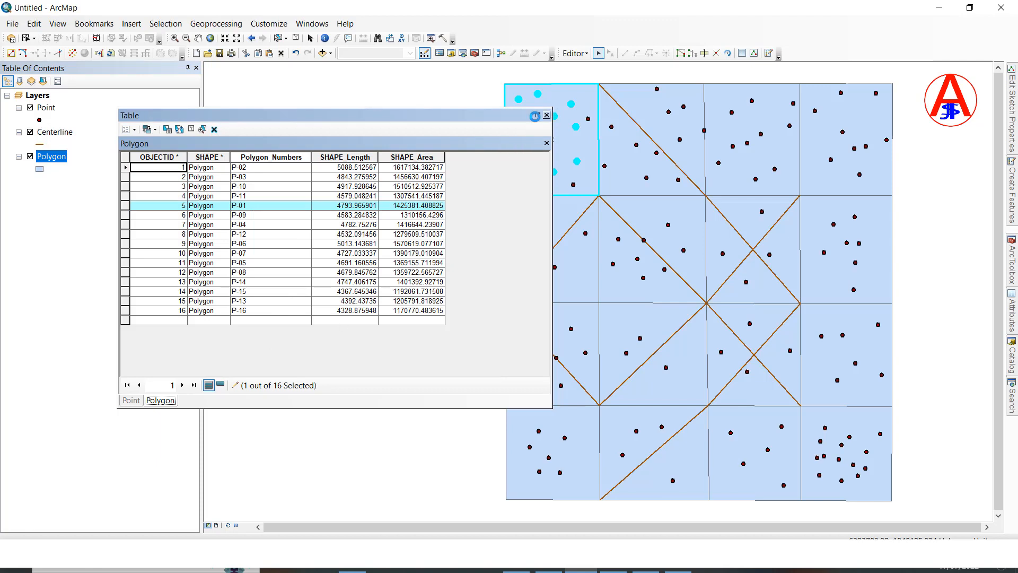
# Close the Table window holding the Point and Polygon attribute tables
pyautogui.click(548, 115)
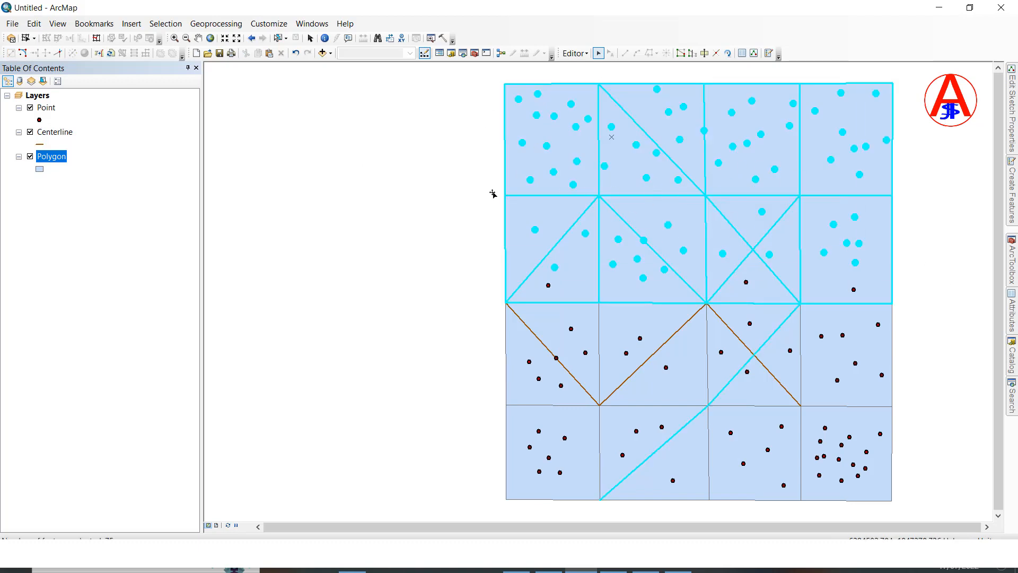
pyautogui.moveTo(43, 81)
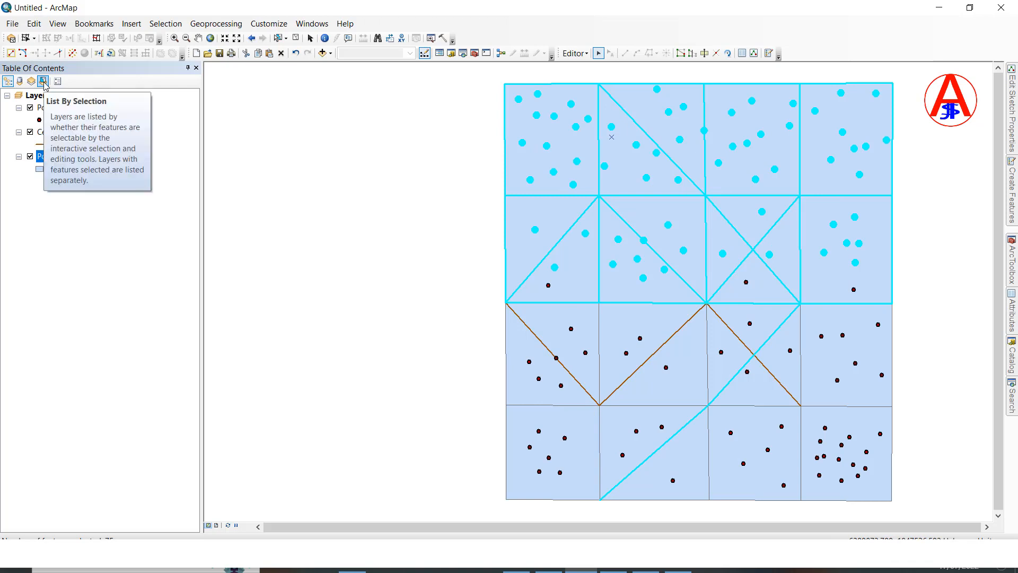
# Switch the Table of Contents to List By Selection: 63 points, 8 polygons, 4 centerlines
pyautogui.click(43, 81)
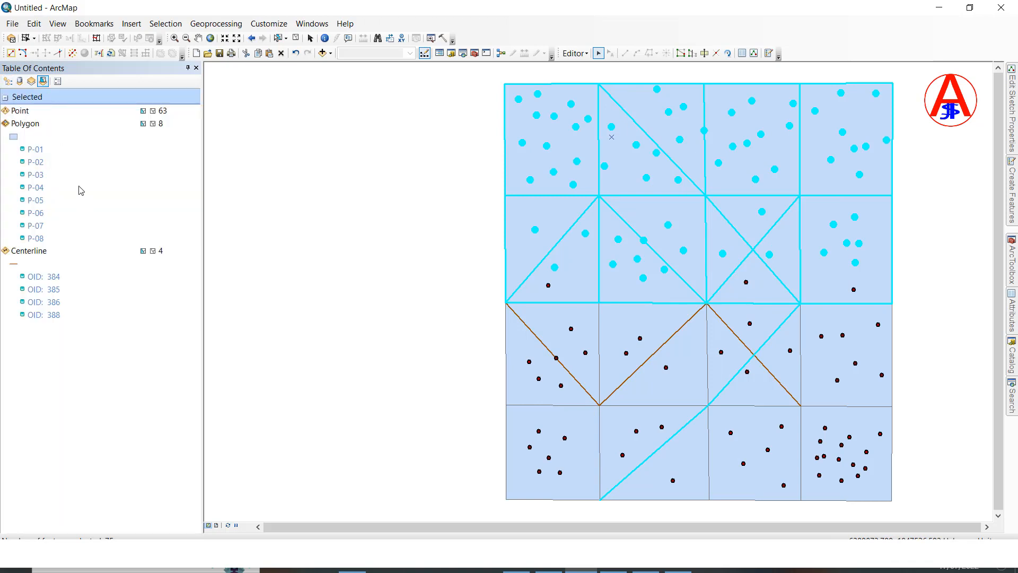
pyautogui.moveTo(28, 117)
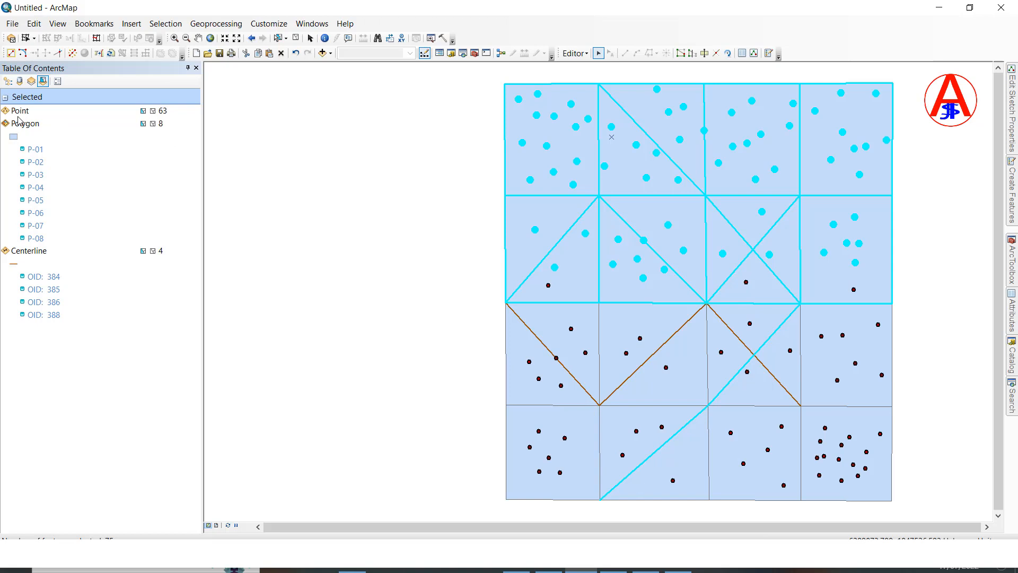
pyautogui.moveTo(47, 148)
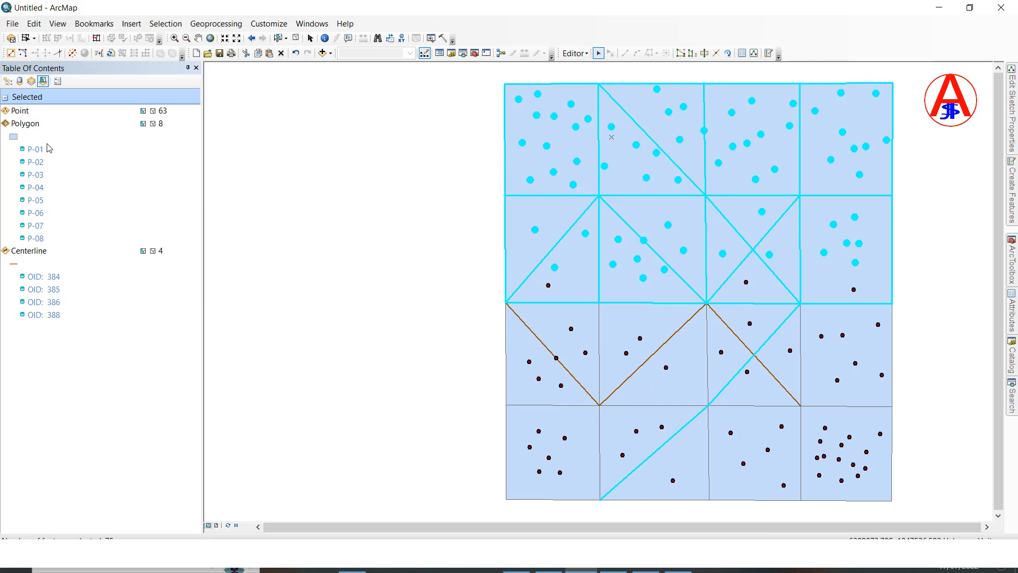
pyautogui.moveTo(171, 119)
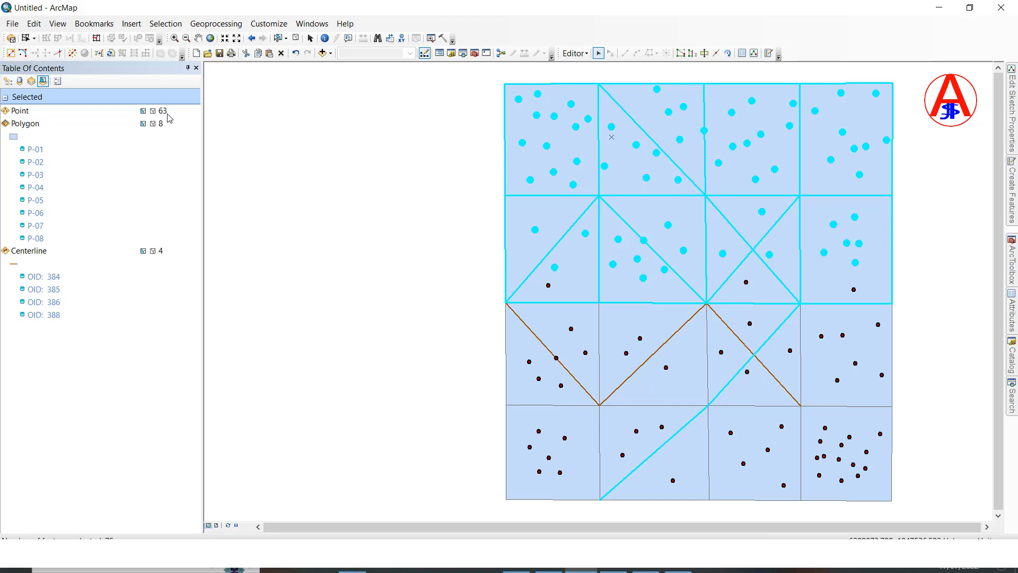
pyautogui.moveTo(34, 144)
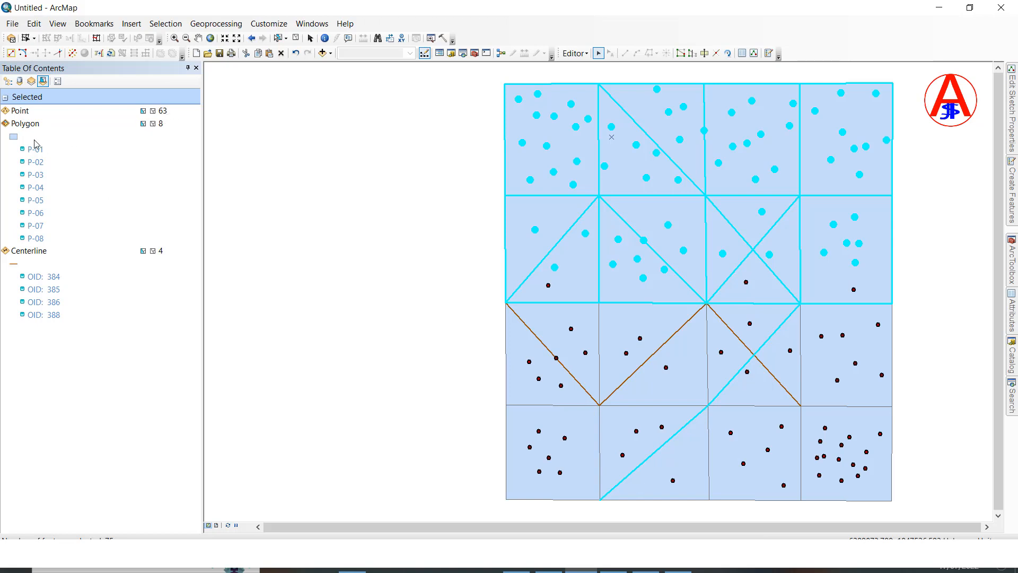
pyautogui.moveTo(96, 264)
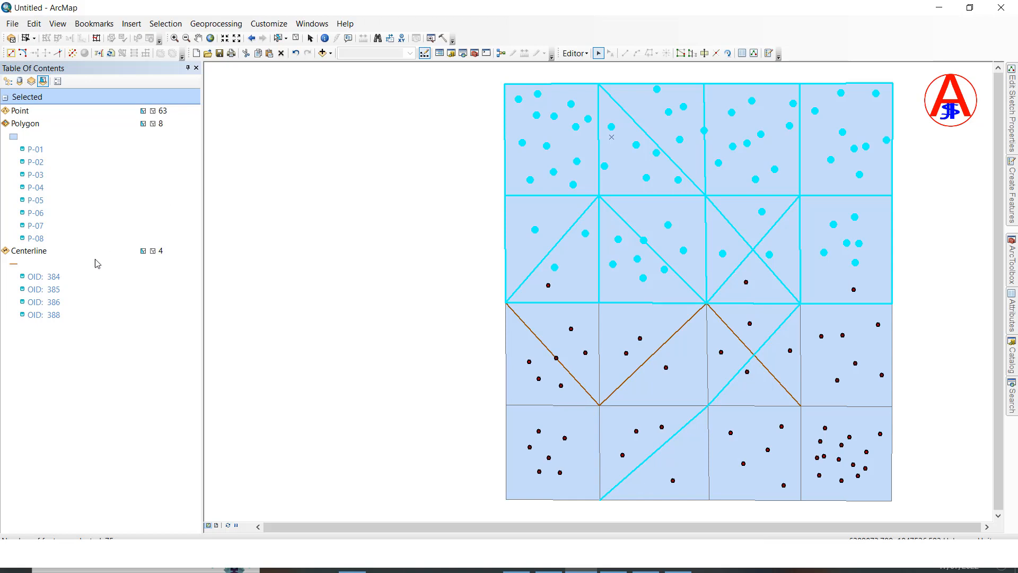
pyautogui.moveTo(180, 261)
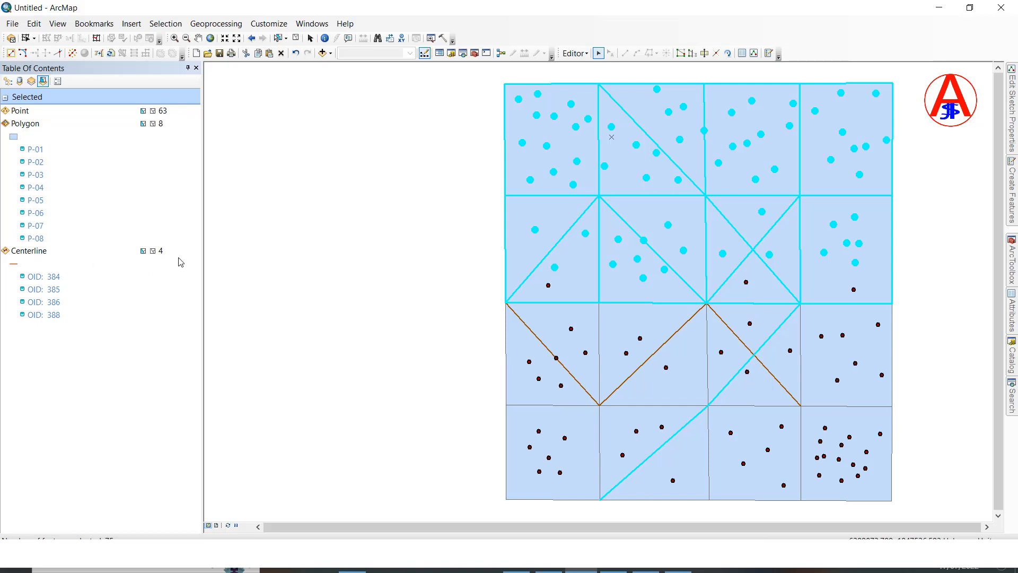
pyautogui.moveTo(88, 171)
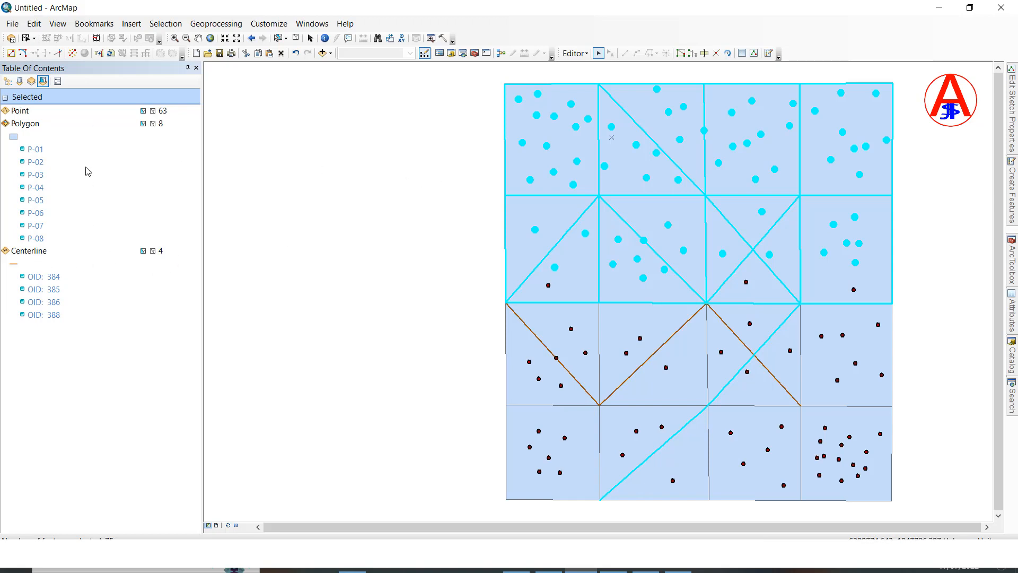
pyautogui.moveTo(47, 193)
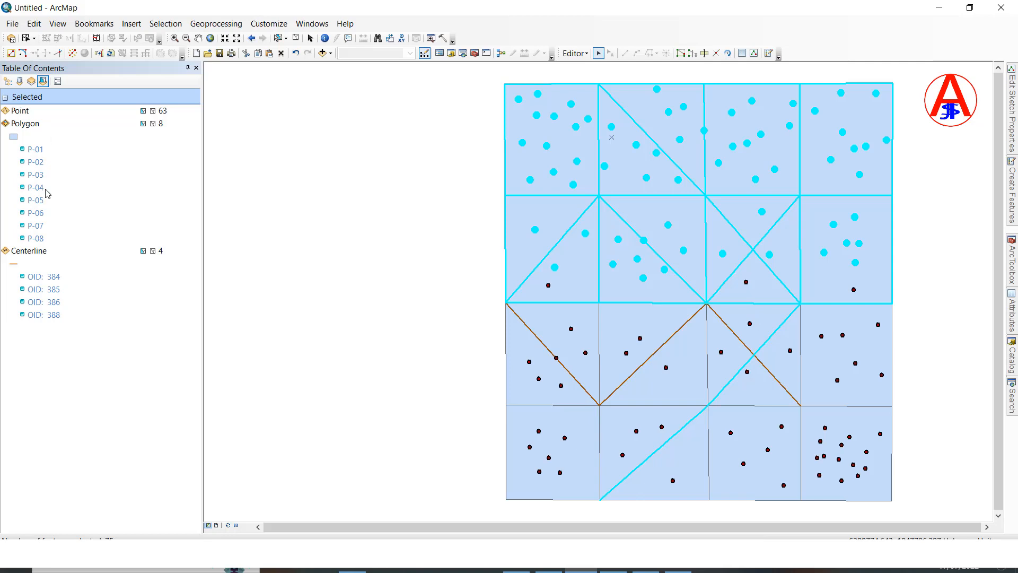
pyautogui.moveTo(63, 155)
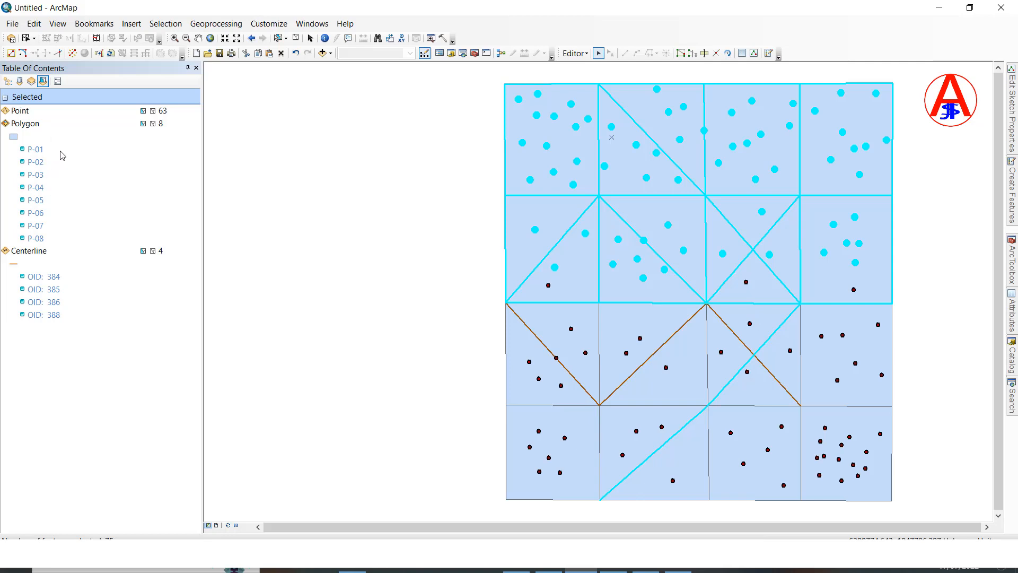
pyautogui.moveTo(64, 188)
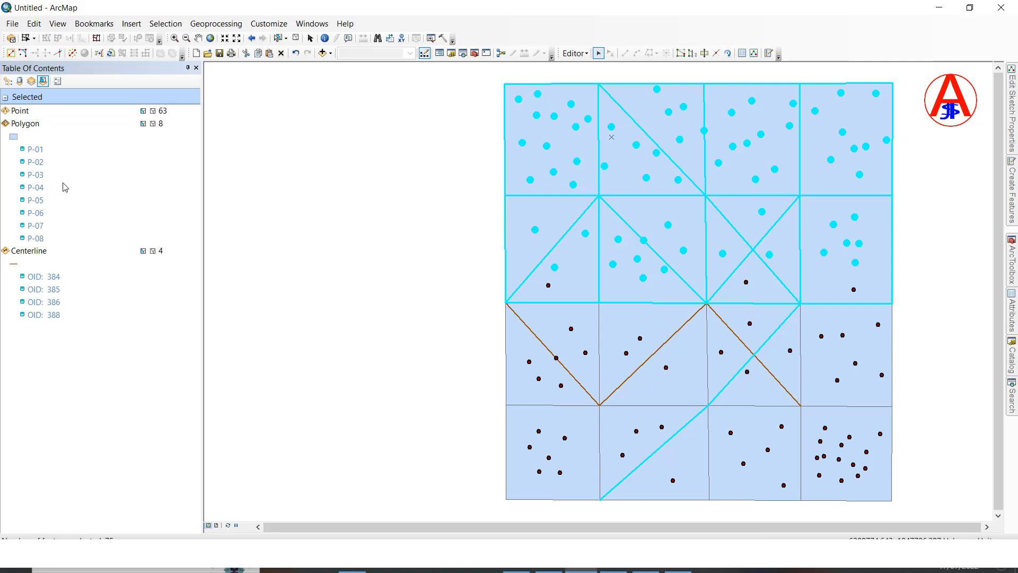
pyautogui.moveTo(320, 147)
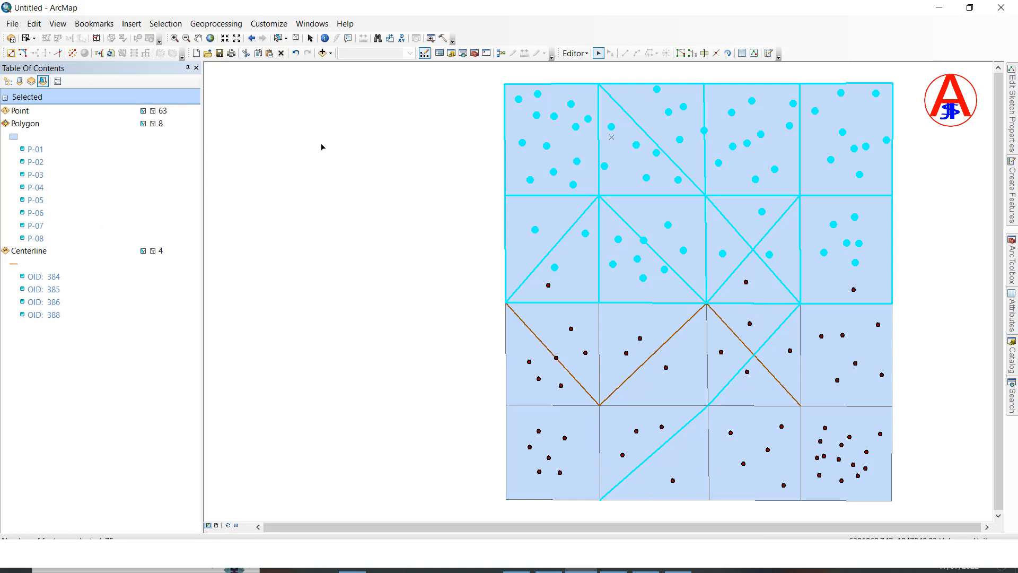